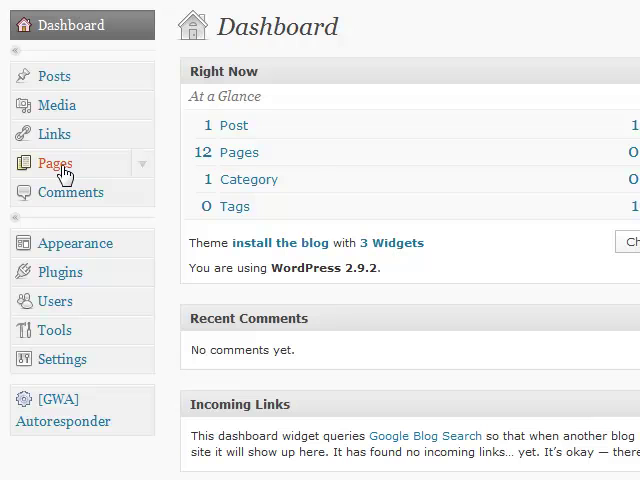
Open Pages in the admin menu and add a new page
left_click(54, 162)
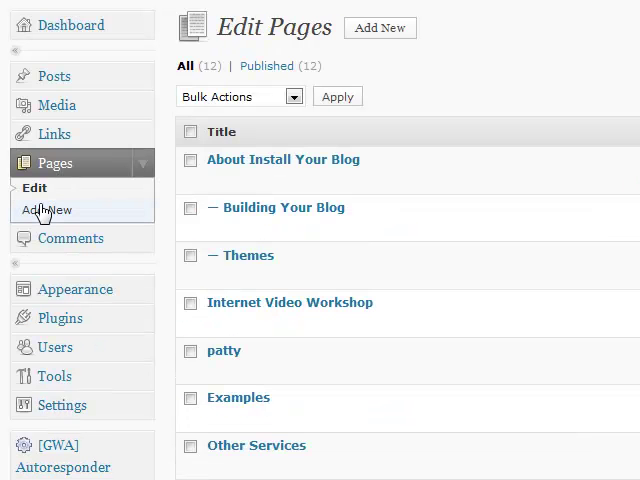
left_click(49, 210)
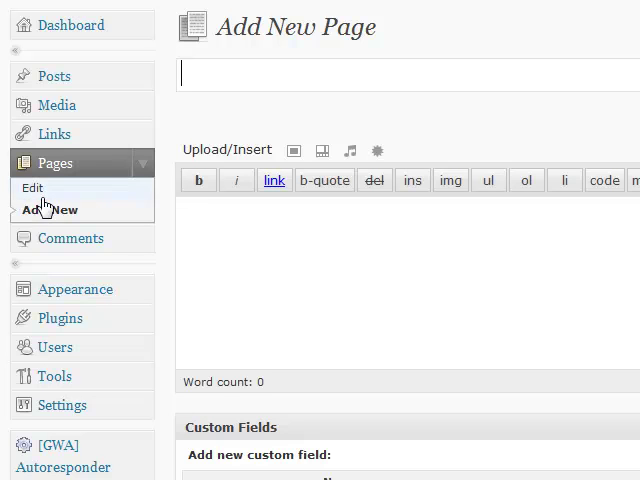
Enter 'Test' as both the page title and the body text
type("Test")
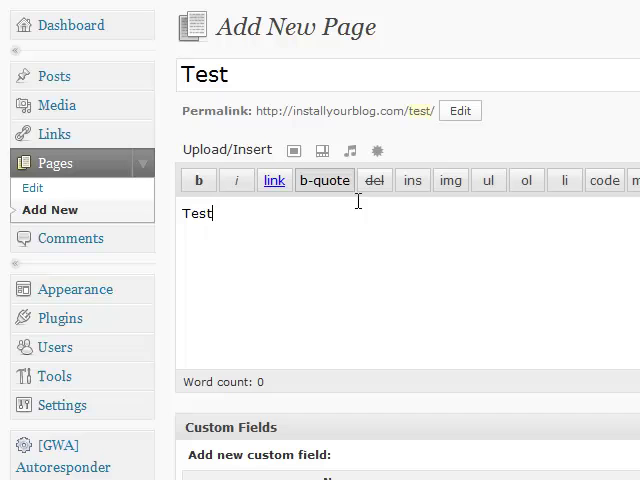
mouse_move(389, 235)
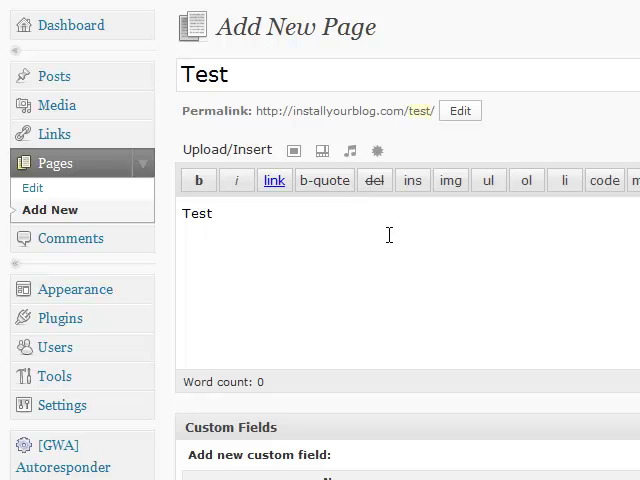
In the Discussion box, turn off trackbacks/pingbacks and uncheck 'Allow Comments'
scroll("down", 3)
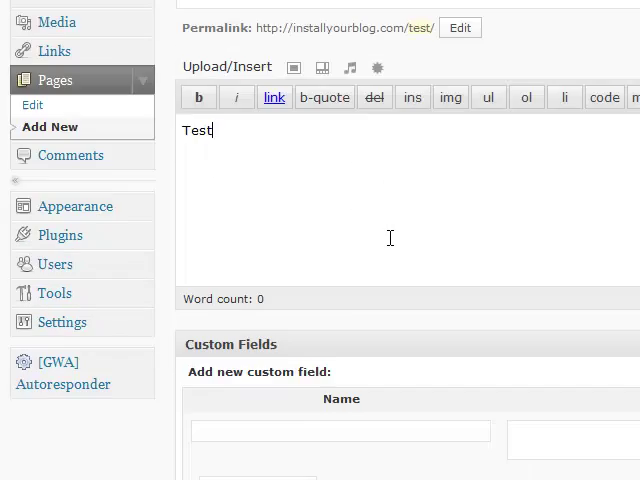
scroll("down", 3)
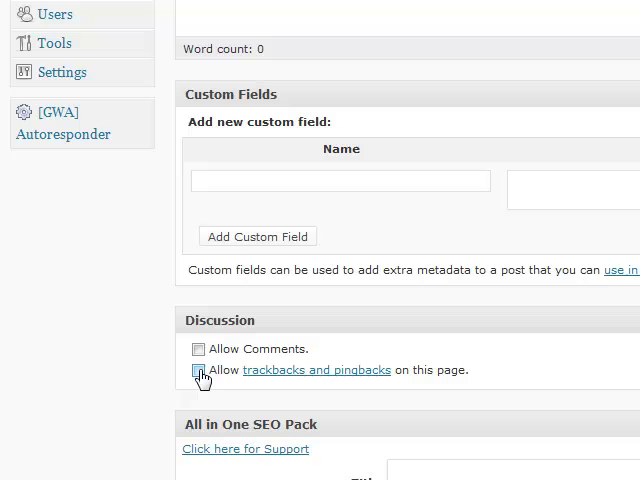
left_click(198, 349)
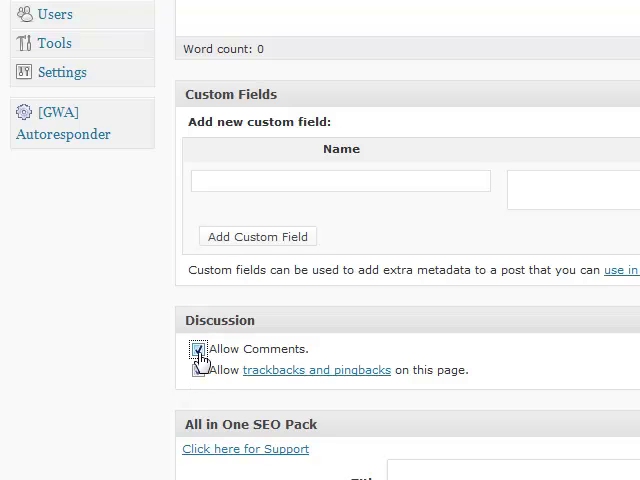
left_click(199, 348)
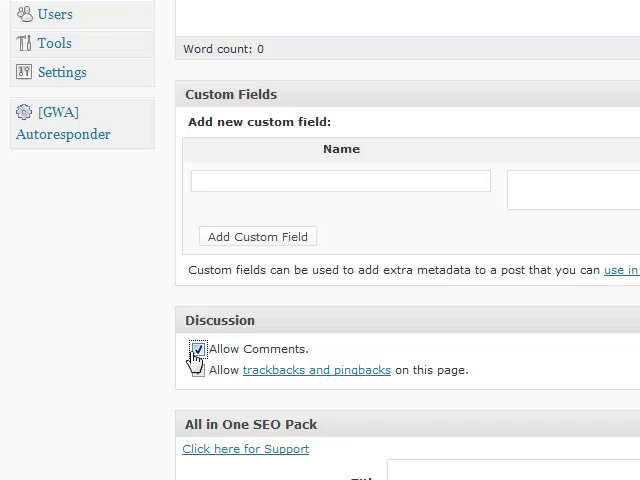
left_click(198, 348)
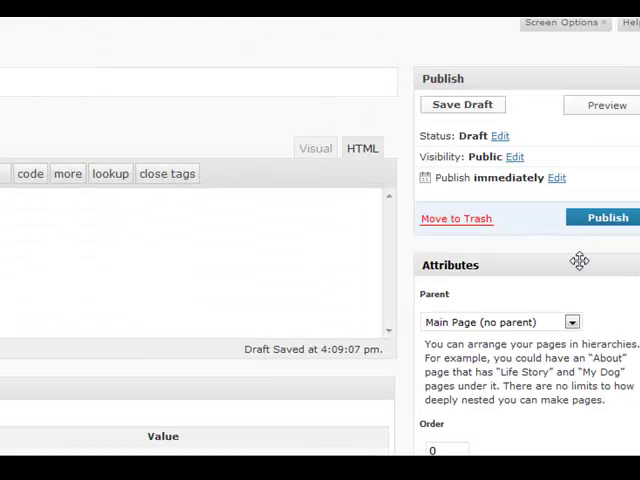
mouse_move(595, 222)
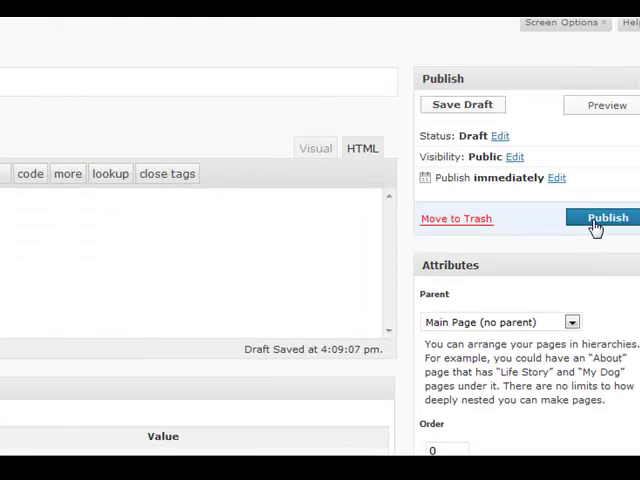
Publish the 'Test' page and view it on the live blog
left_click(605, 218)
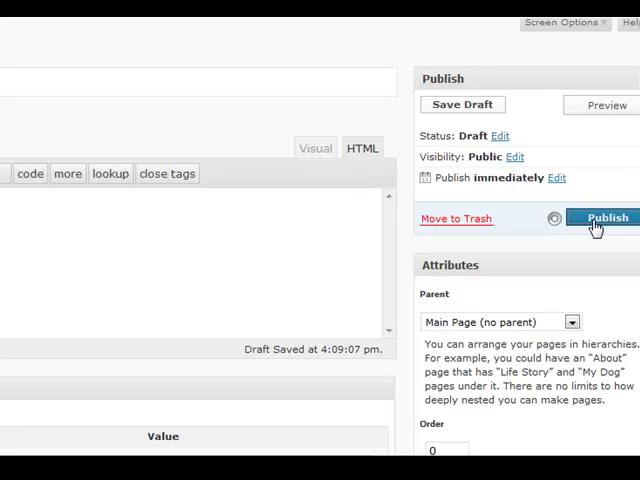
left_click(605, 218)
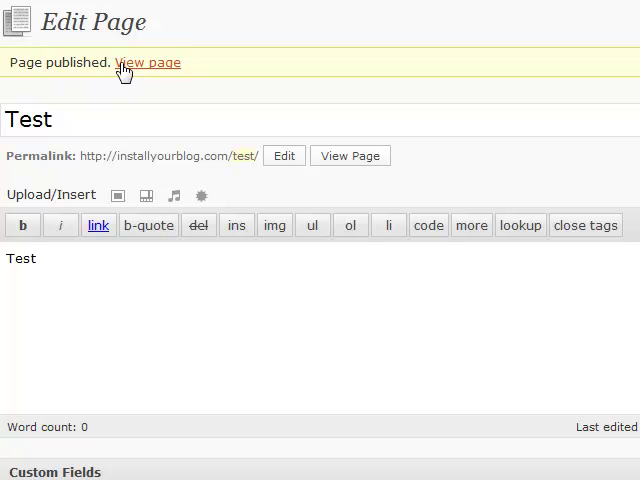
left_click(147, 62)
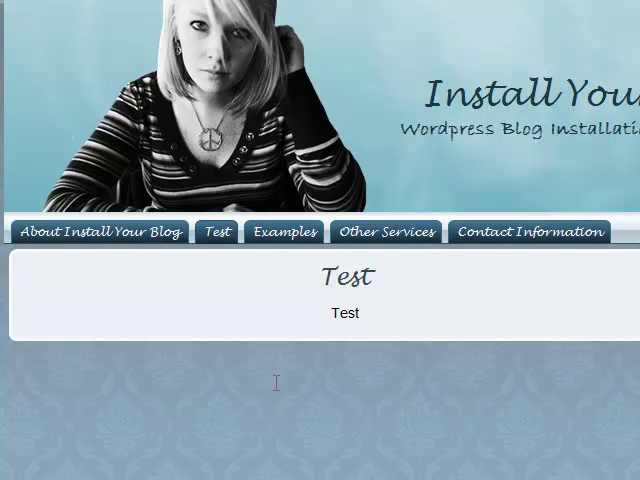